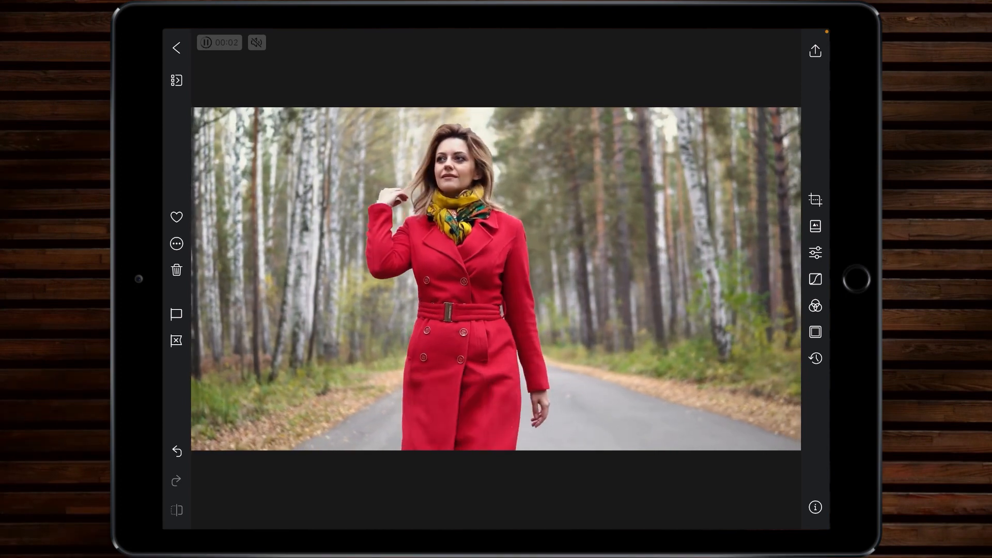
# - Show the per-colour hue, saturation and luminance mixer for the red-coat video
pyautogui.click(815, 306)
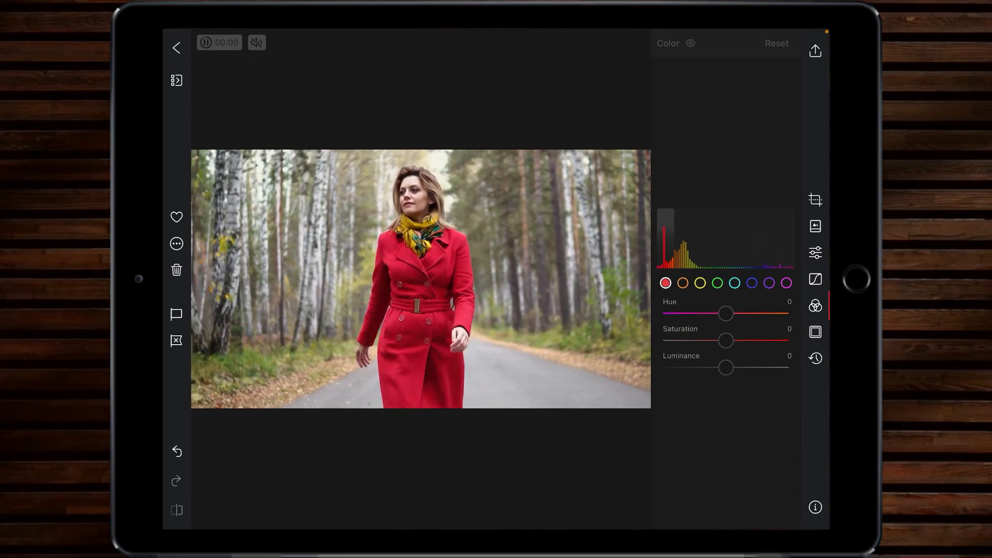
# - Drop saturation to -100 on the orange, yellow, green and blue swatches, leaving the red coat vivid
pyautogui.moveTo(726, 340); pyautogui.dragTo(734, 340)
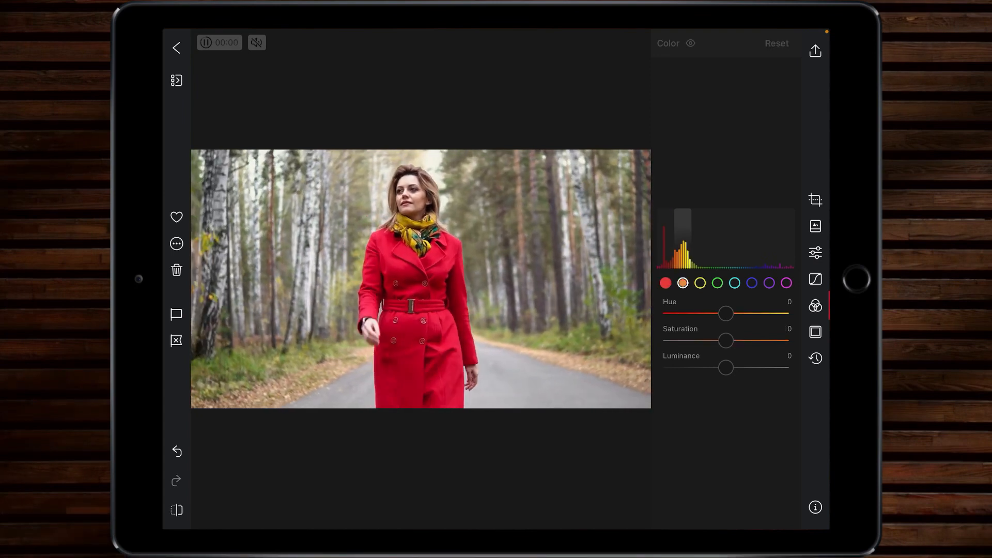
pyautogui.moveTo(726, 340); pyautogui.dragTo(662, 340)
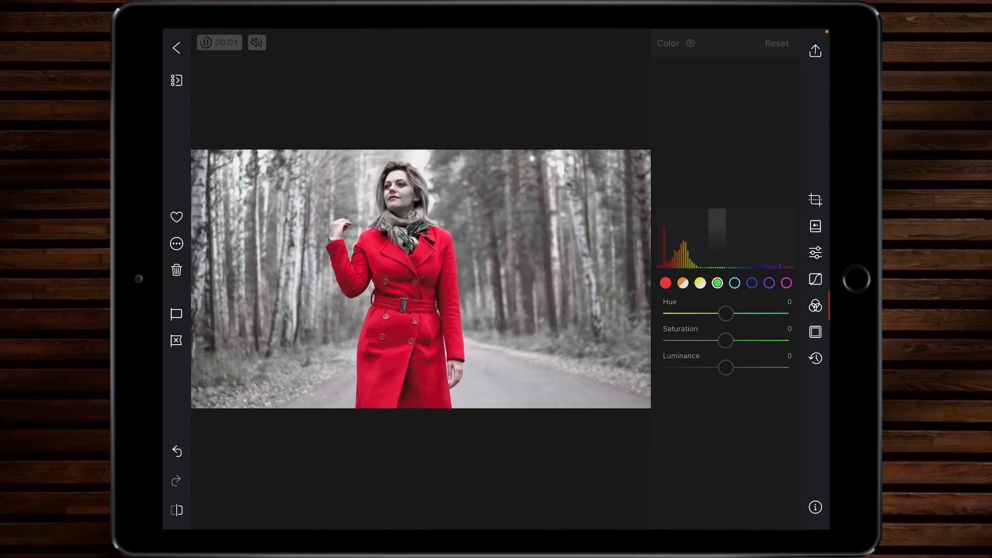
pyautogui.moveTo(726, 340); pyautogui.dragTo(663, 340)
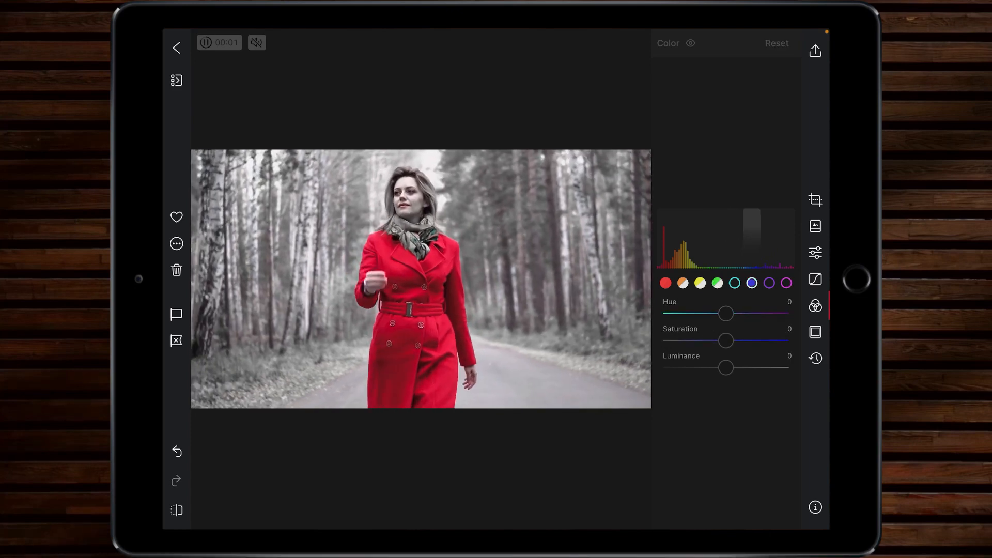
pyautogui.moveTo(725, 340); pyautogui.dragTo(662, 340)
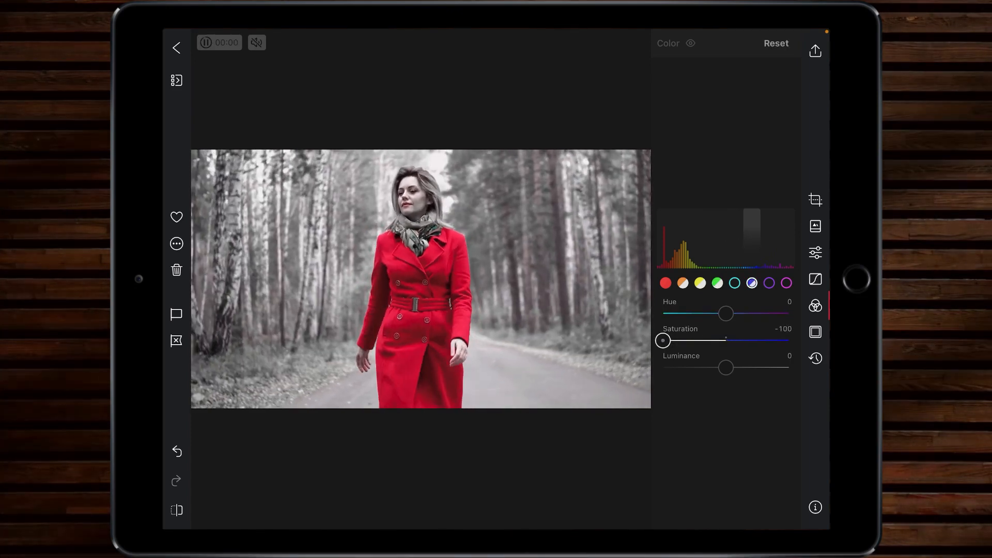
pyautogui.click(815, 253)
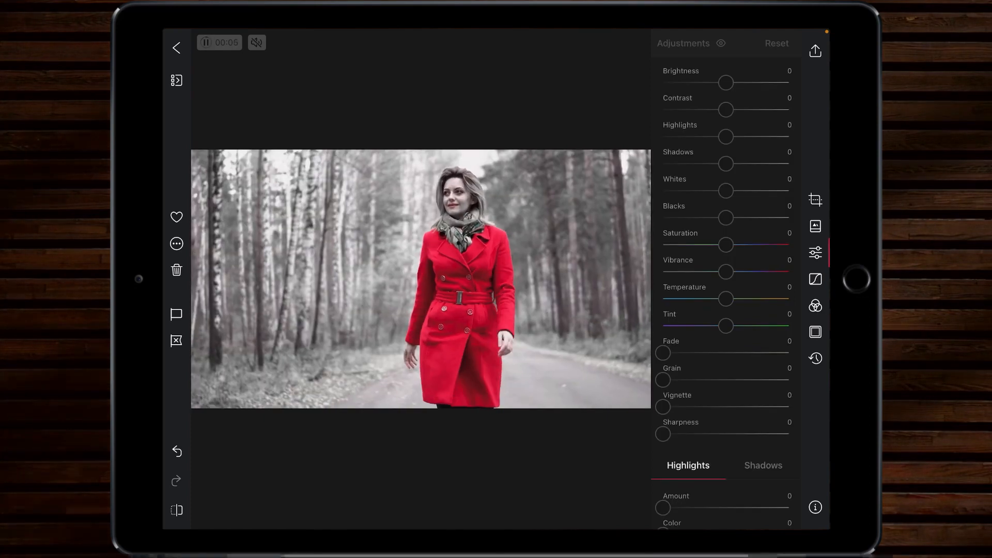
# - Set Contrast to 6 and Blacks to -5, then save the desaturated video as a separate copy
pyautogui.moveTo(725, 110); pyautogui.dragTo(732, 109)
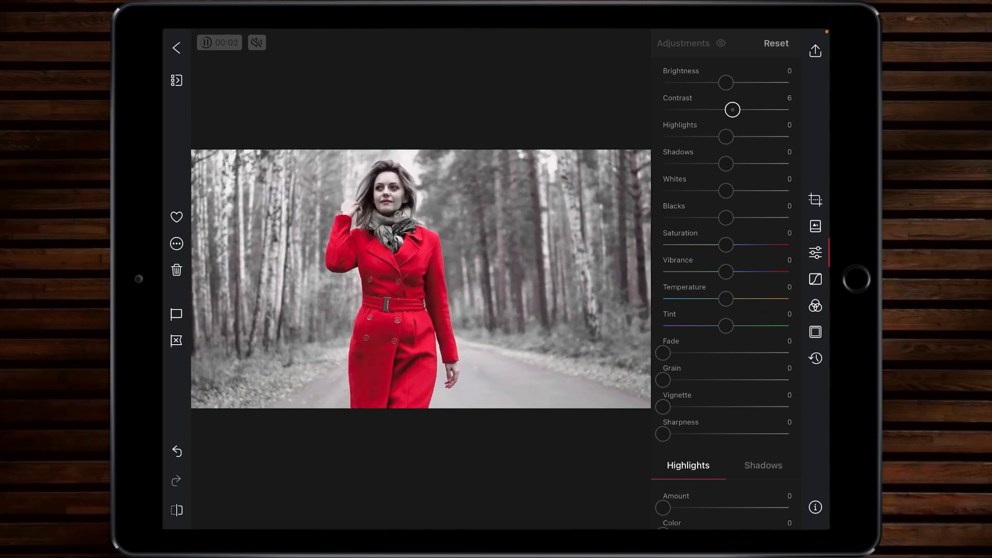
pyautogui.moveTo(726, 218); pyautogui.dragTo(719, 219)
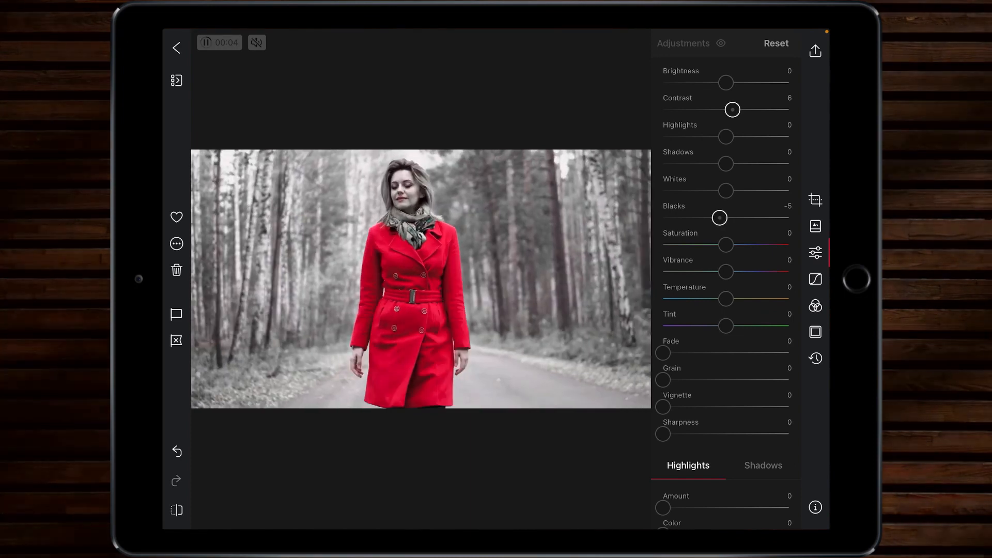
pyautogui.click(815, 51)
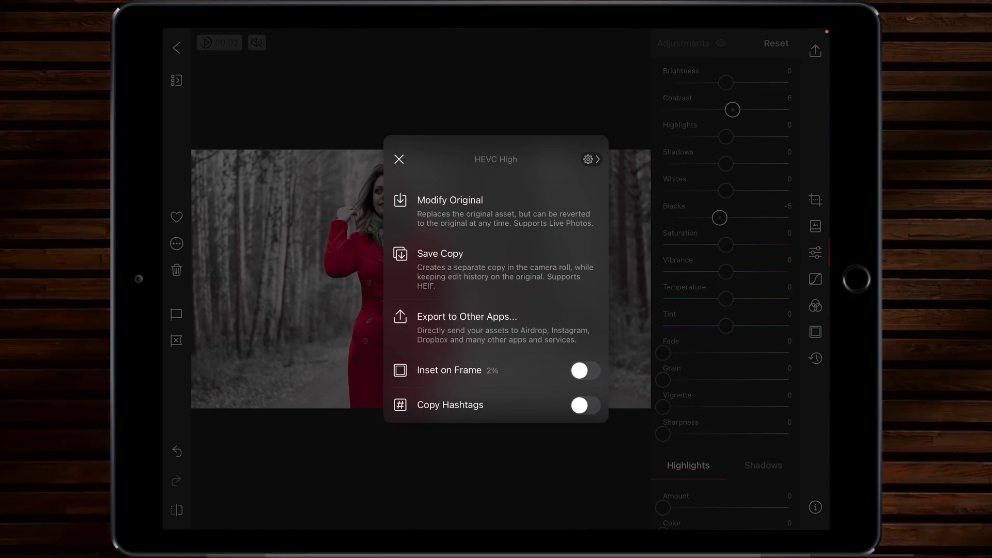
pyautogui.click(441, 254)
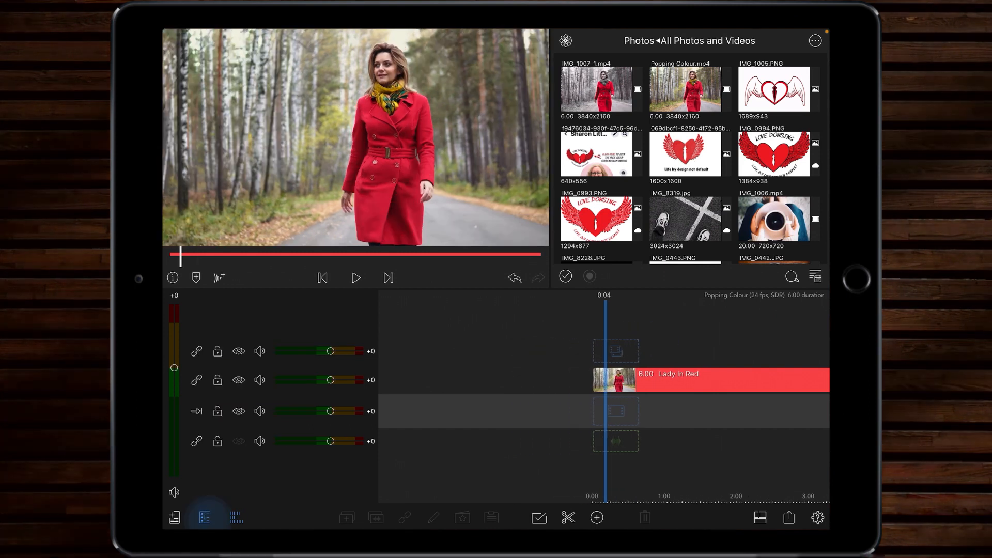
# - Place IMG_1007-1.mp4 beneath Lady In Red and bring up the top clip's Color & Effects
pyautogui.click(239, 380)
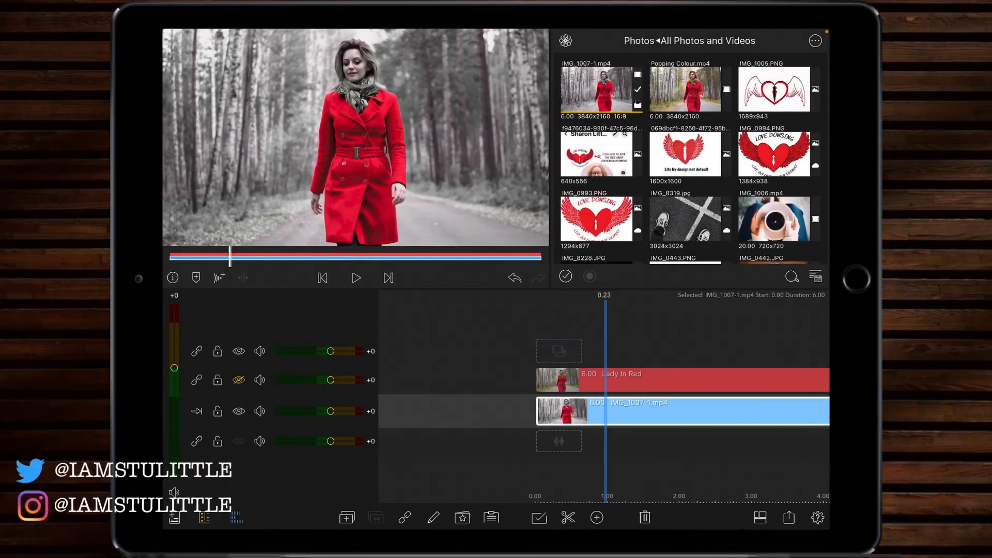
pyautogui.click(682, 373)
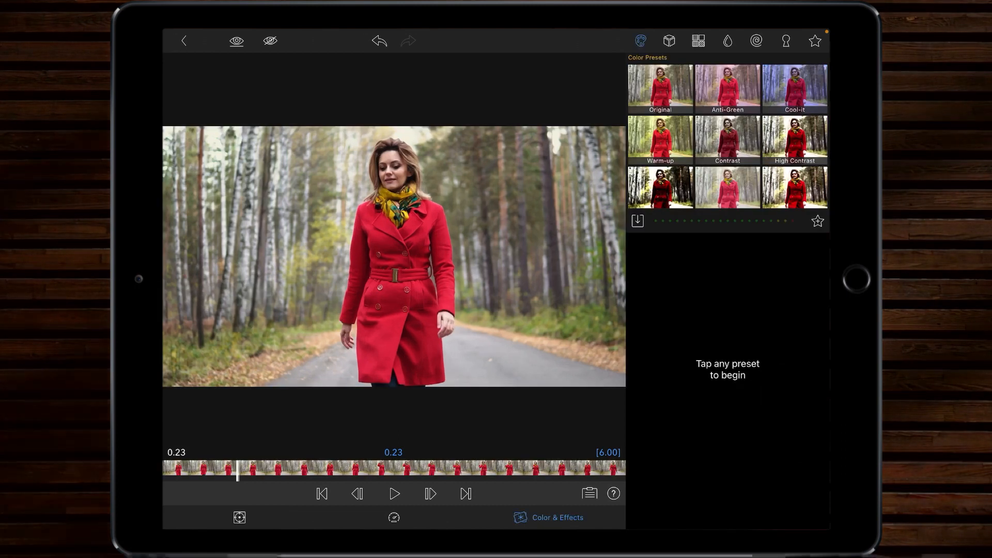
# - Apply the B&W colour preset to the Lady In Red clip
pyautogui.scroll(-3)
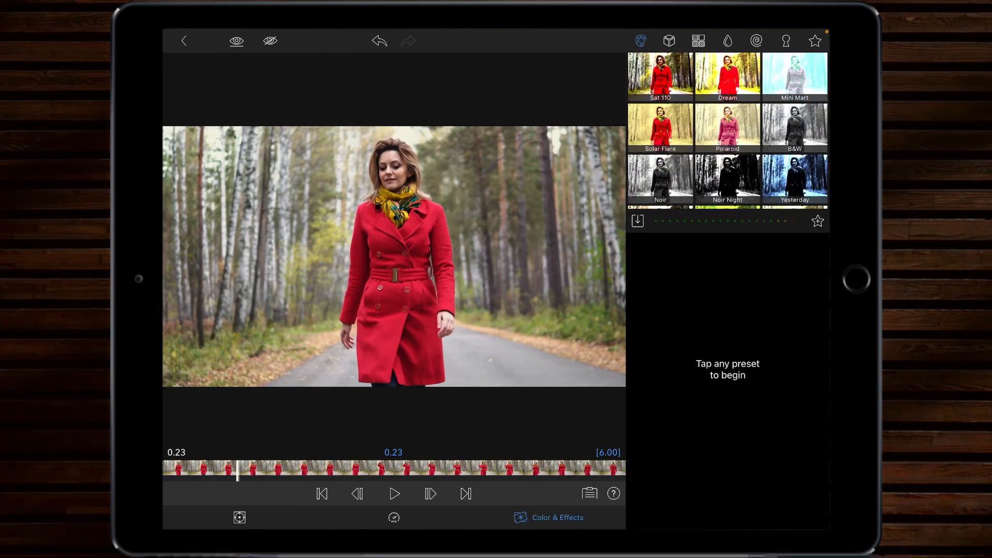
pyautogui.click(794, 127)
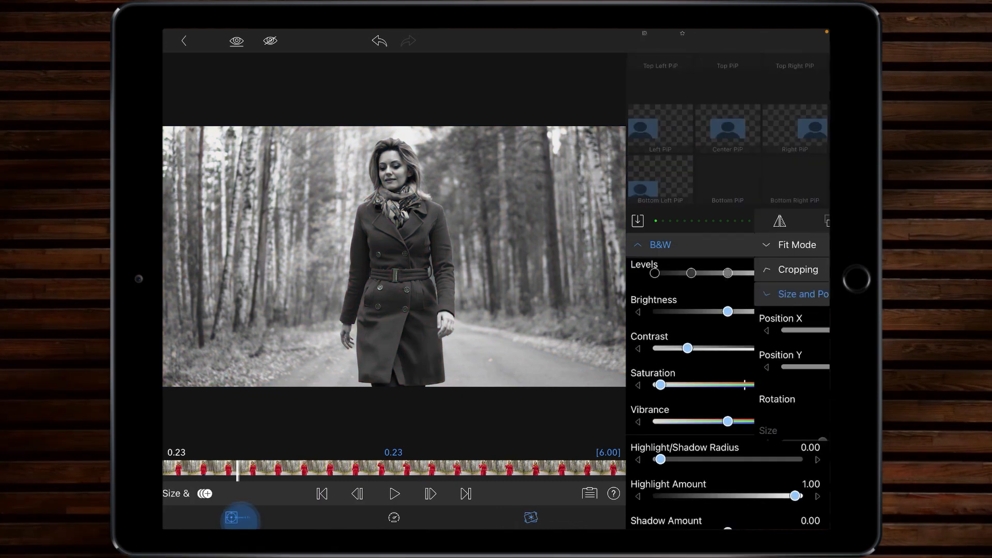
# - In Frame & Fit cropping, raise the Bottom crop to about 73.8 so the red coat beneath shows through
pyautogui.click(793, 293)
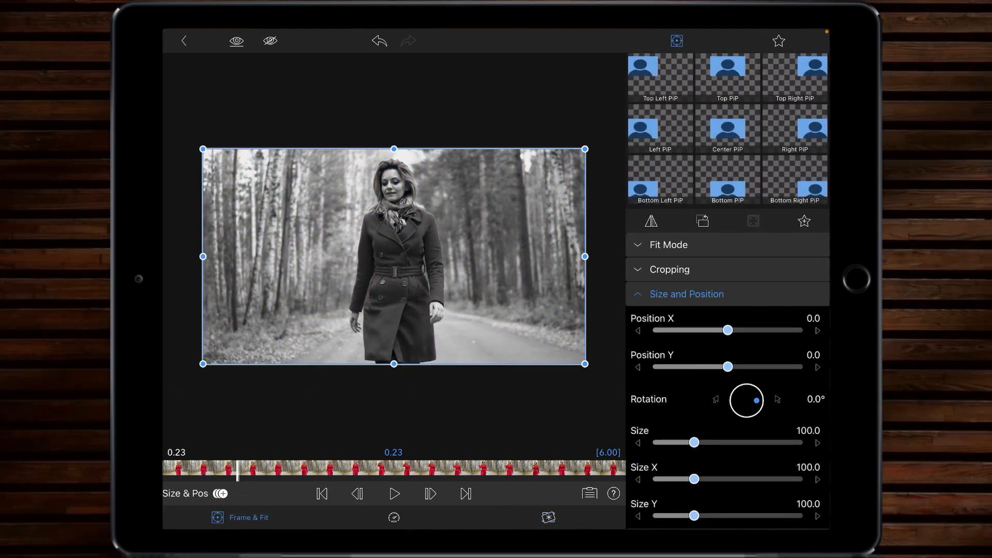
pyautogui.click(669, 269)
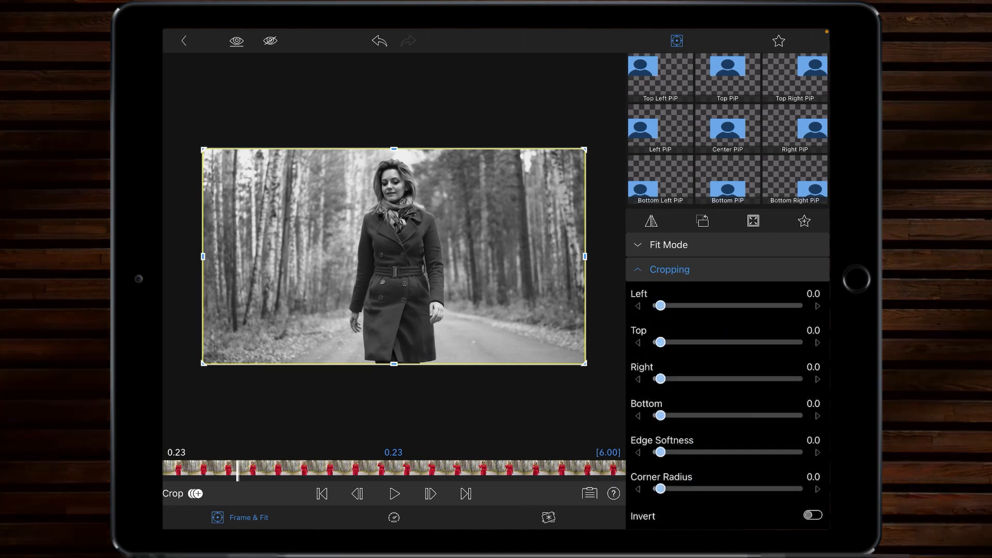
pyautogui.moveTo(662, 415); pyautogui.dragTo(679, 415)
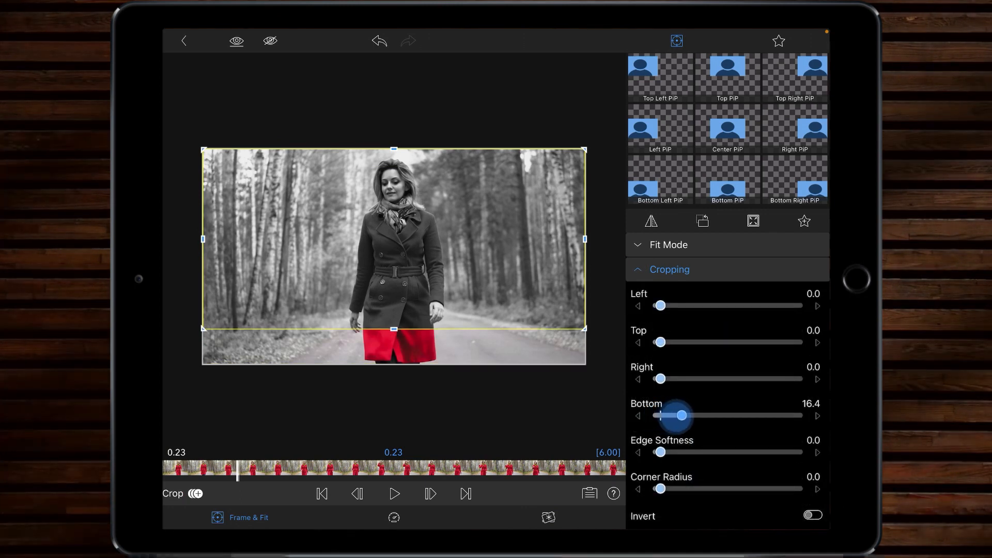
pyautogui.moveTo(680, 415); pyautogui.dragTo(714, 415)
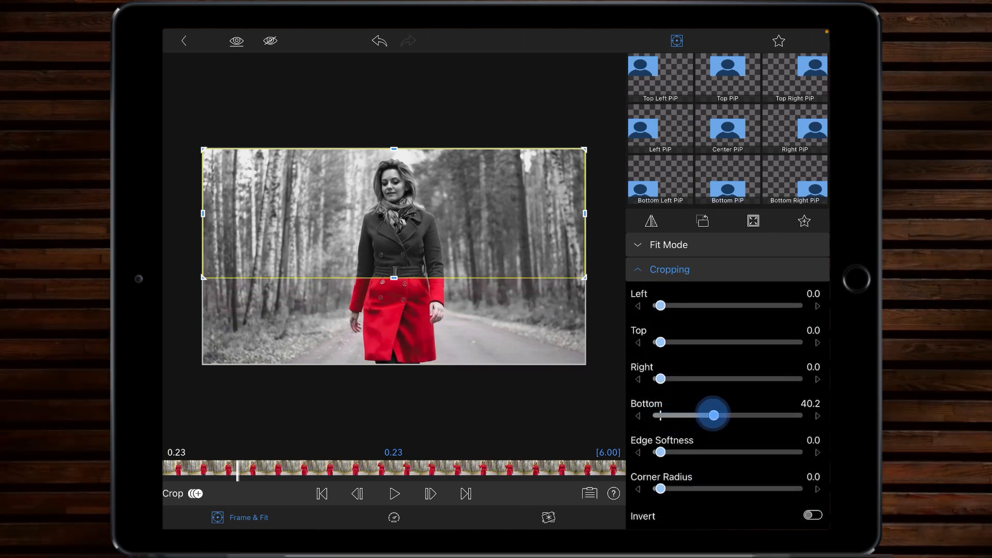
pyautogui.moveTo(714, 415); pyautogui.dragTo(736, 415)
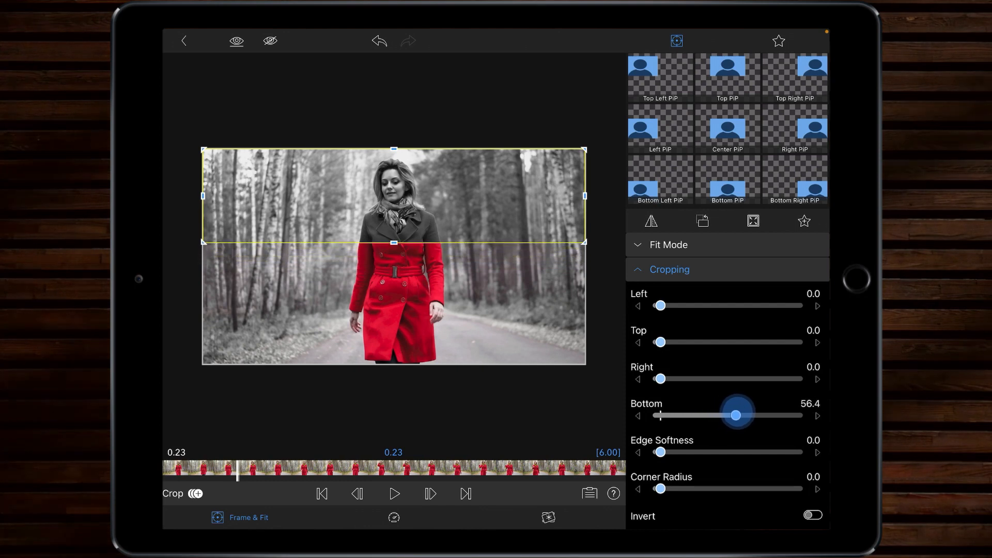
pyautogui.moveTo(735, 415); pyautogui.dragTo(754, 416)
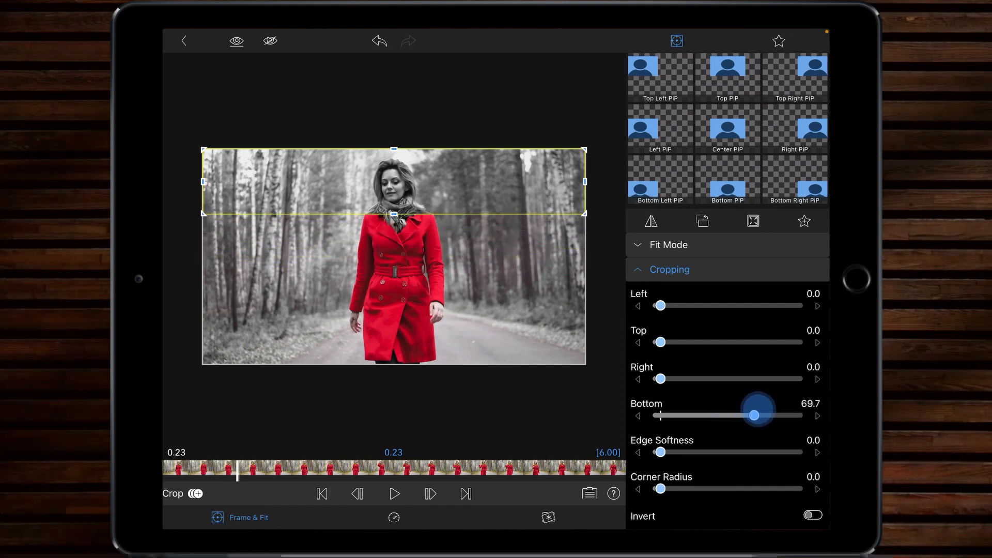
pyautogui.moveTo(753, 416); pyautogui.dragTo(760, 416)
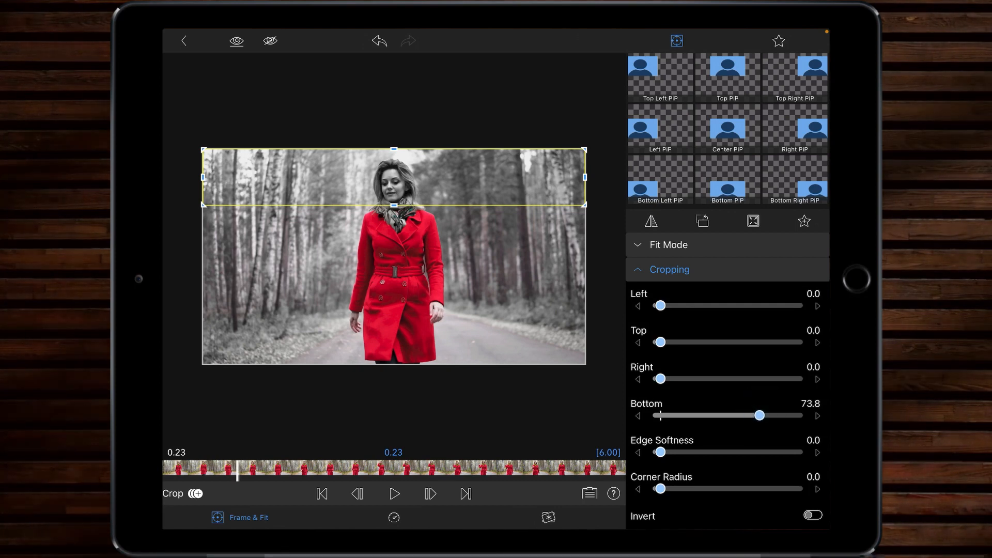
pyautogui.moveTo(661, 452); pyautogui.dragTo(669, 452)
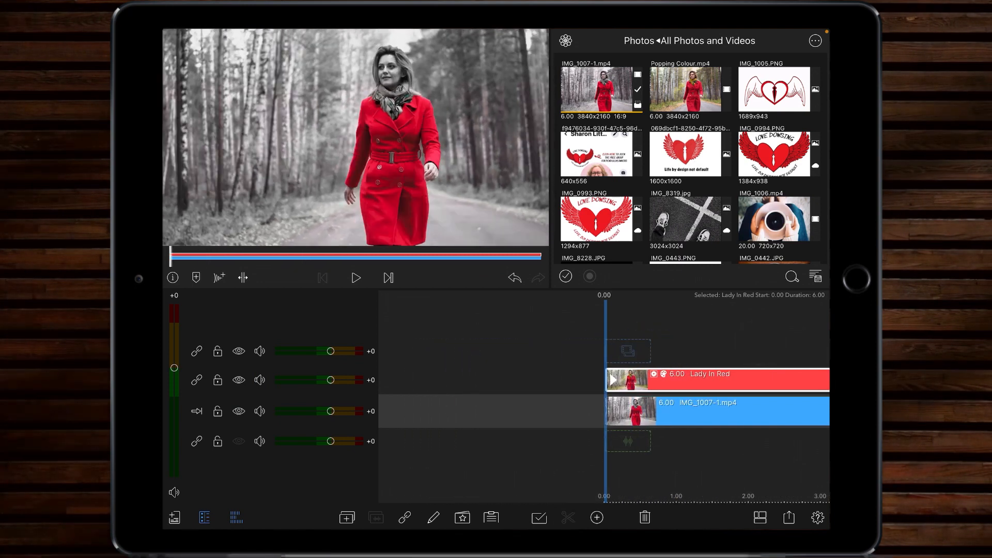
# - Play back the layered composite on the timeline
pyautogui.click(355, 277)
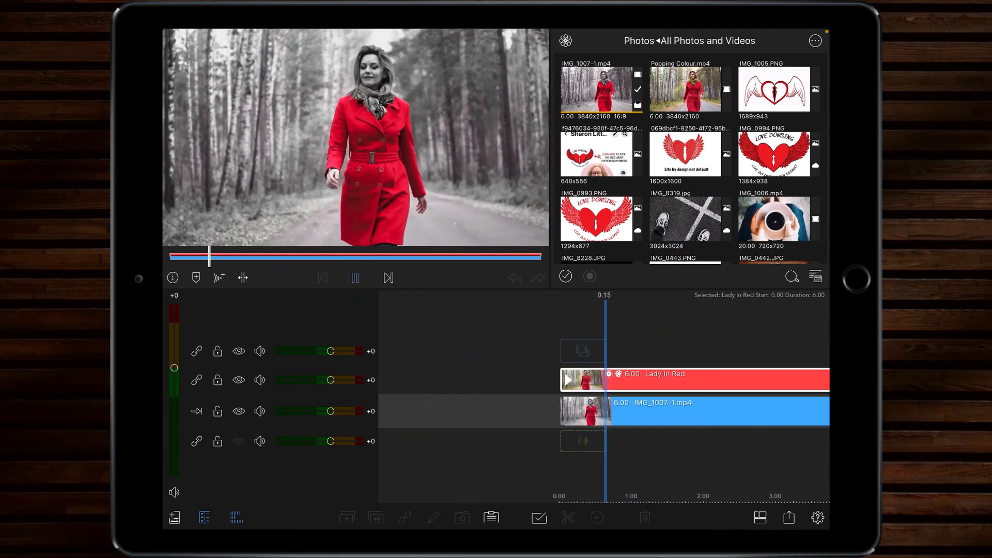